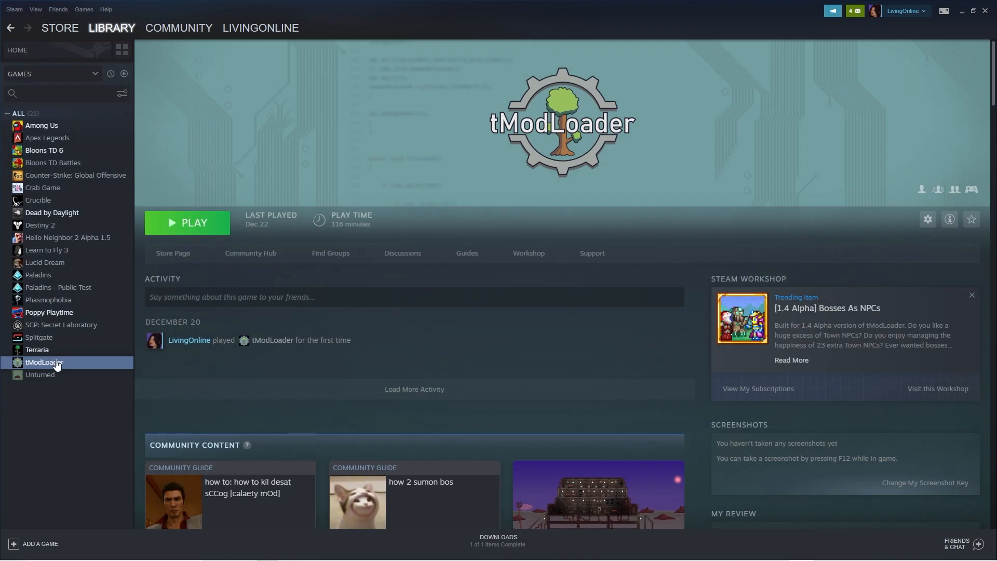
pyautogui.moveTo(193, 233)
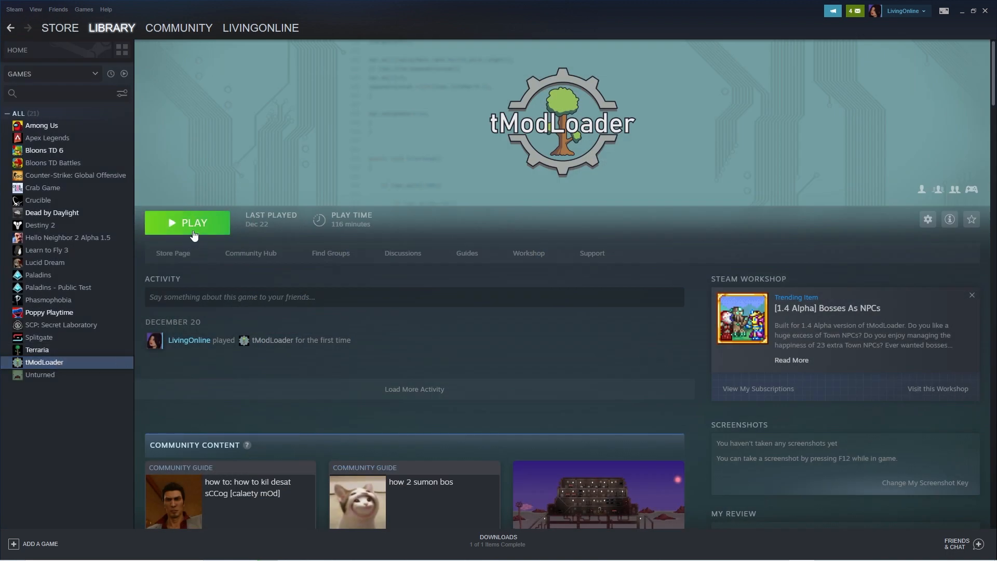
# Launch tModLoader from the Steam library so its main menu appears
pyautogui.click(191, 222)
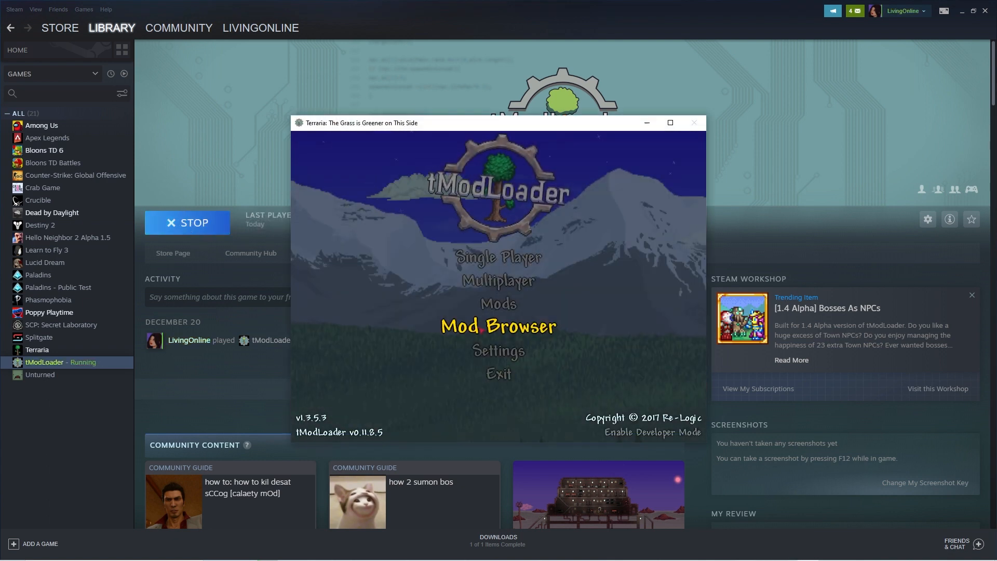
# Find and download Calamity Mod (No Calamity Music) from the Mod Browser
pyautogui.click(501, 326)
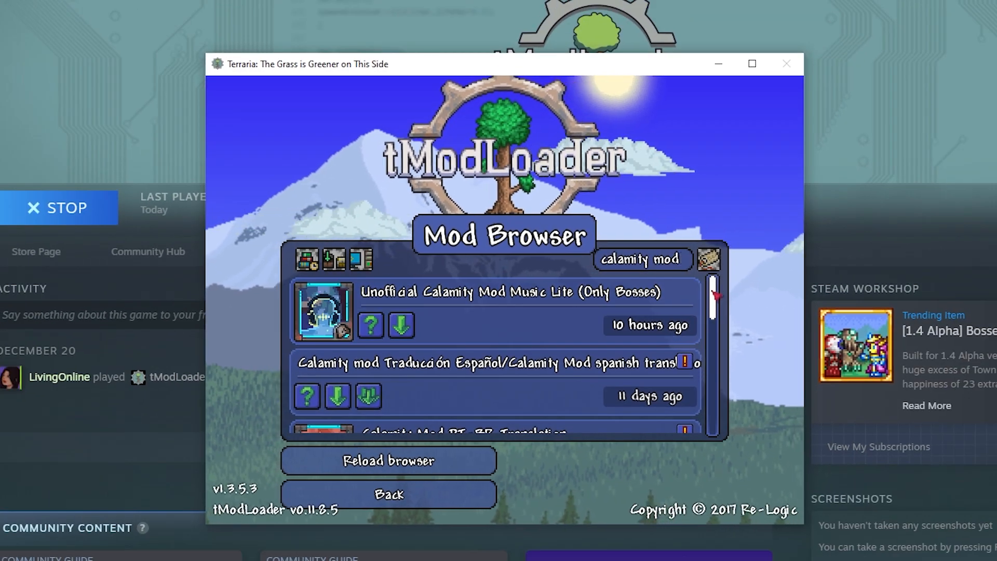
pyautogui.scroll(-3)
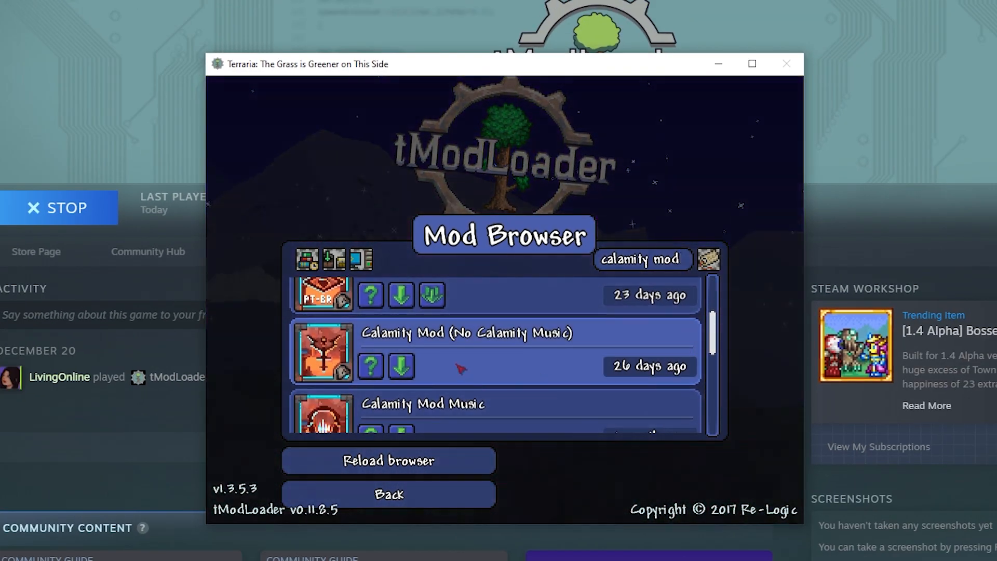
pyautogui.click(401, 366)
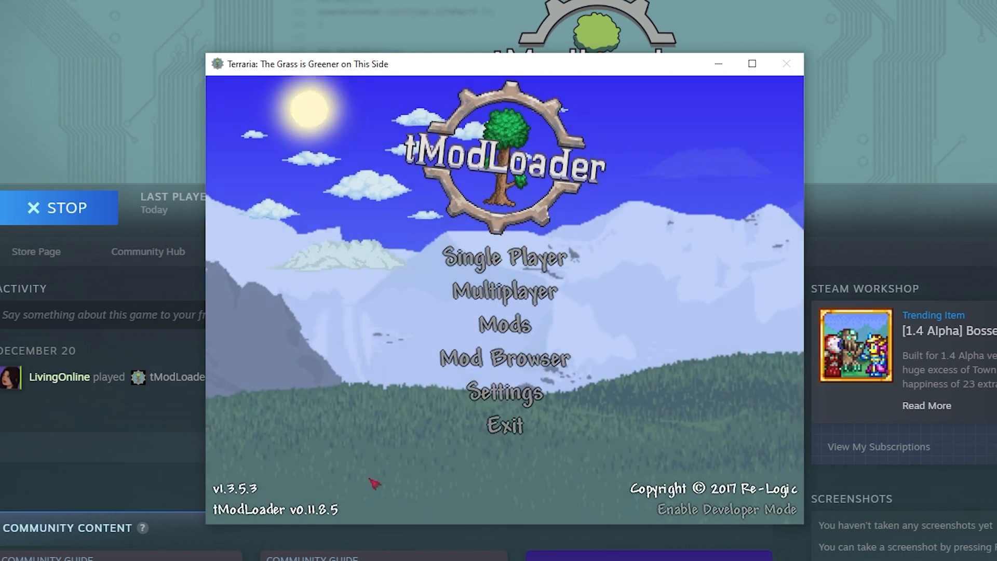
# Confirm Calamity Mod shows Enabled in the Mods List and open the local Mods folder
pyautogui.click(502, 337)
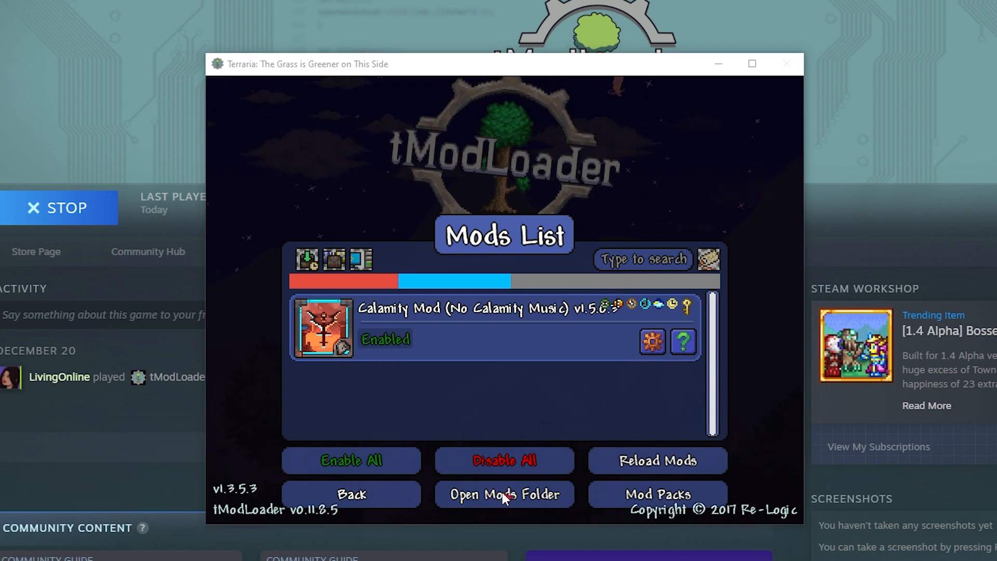
pyautogui.click(505, 494)
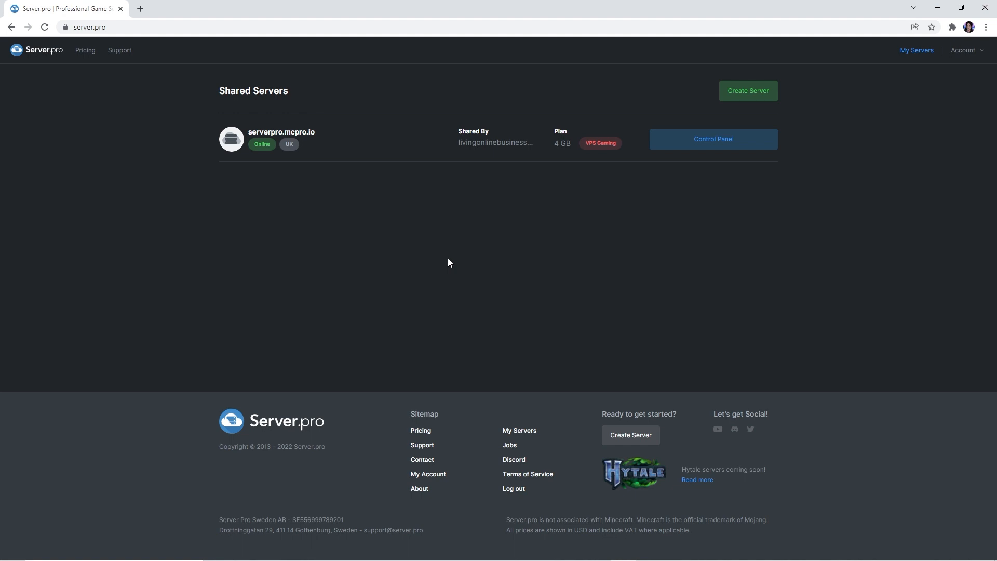
pyautogui.moveTo(455, 260)
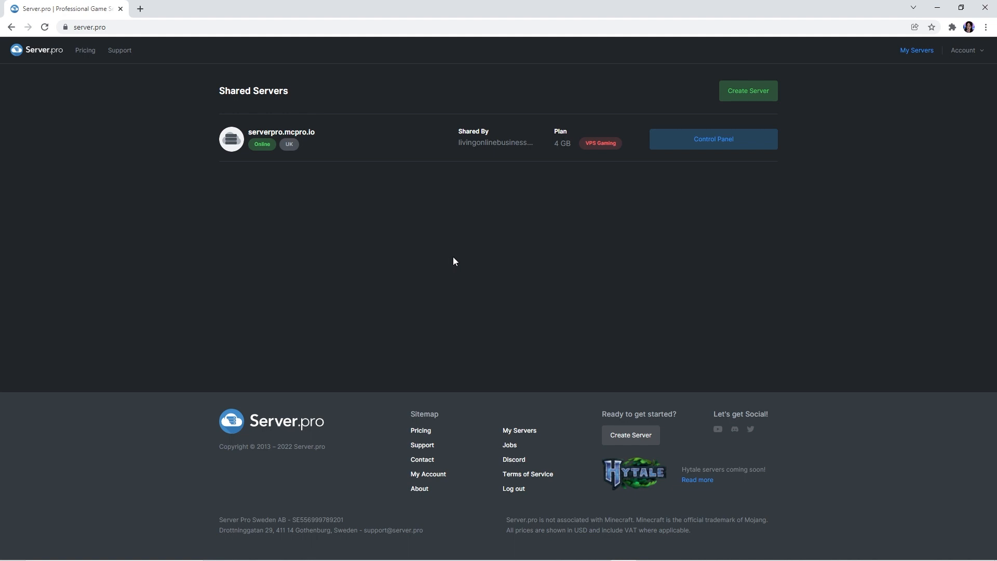
pyautogui.moveTo(592, 173)
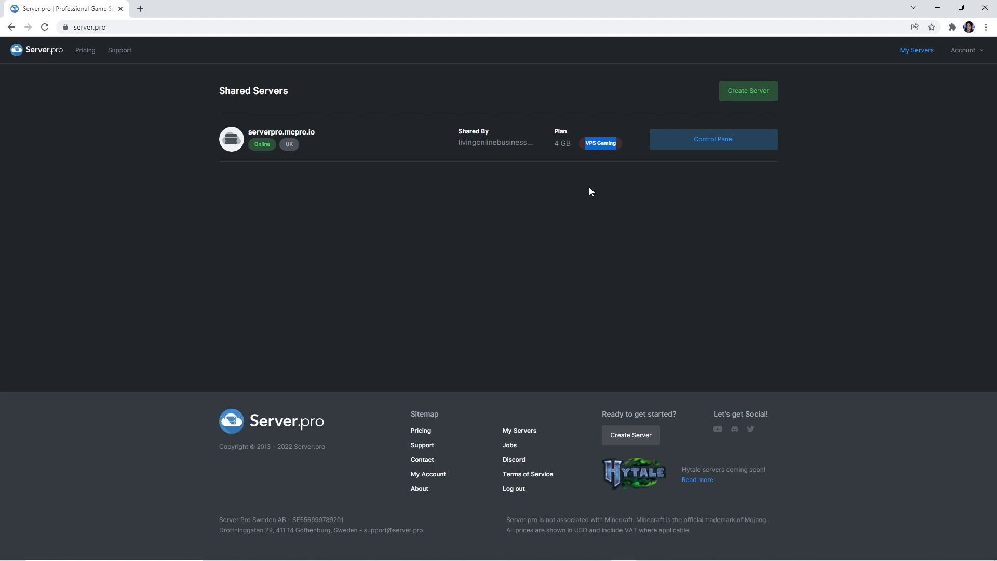
pyautogui.moveTo(687, 152)
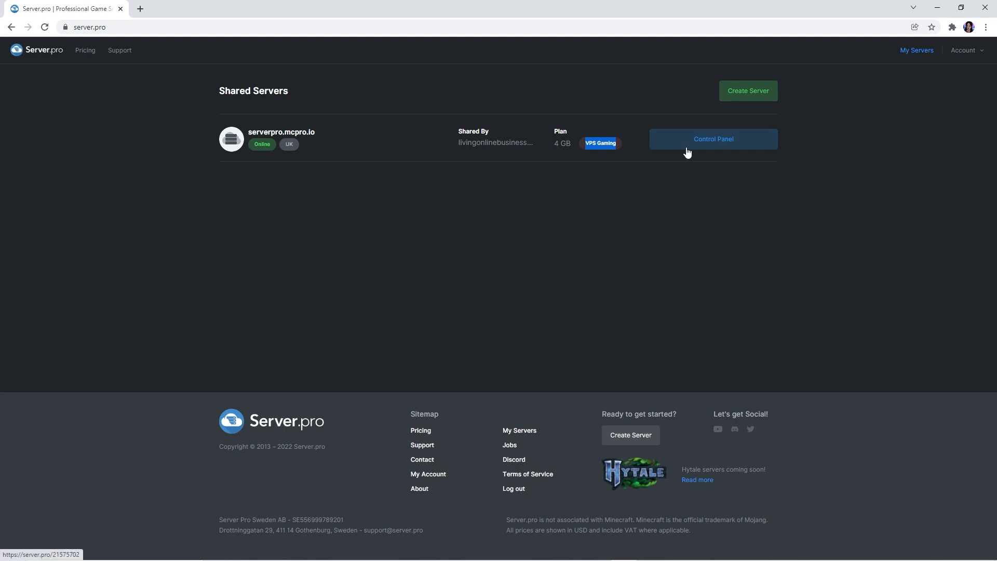
# Enter the Control Panel of the shared serverpro.mcpro.io server
pyautogui.click(713, 139)
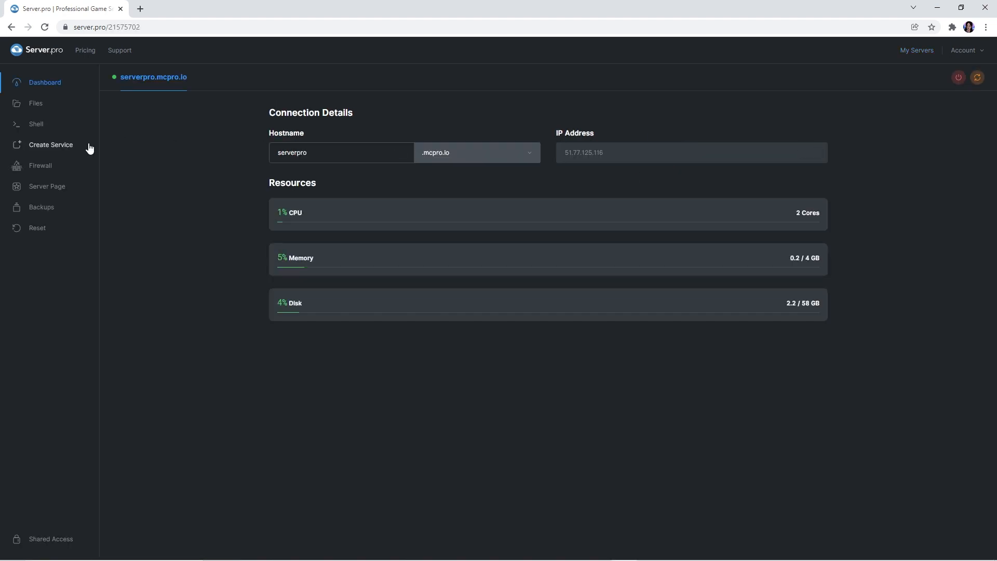
# Create a Terraria service running tModLoader 0.11.7.3 on port 7777
pyautogui.click(50, 145)
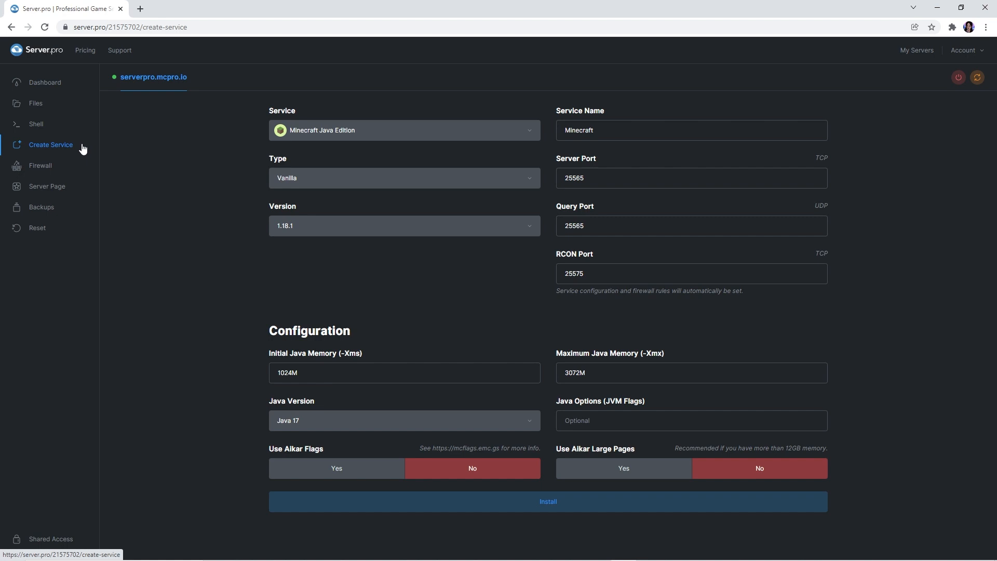
pyautogui.click(405, 130)
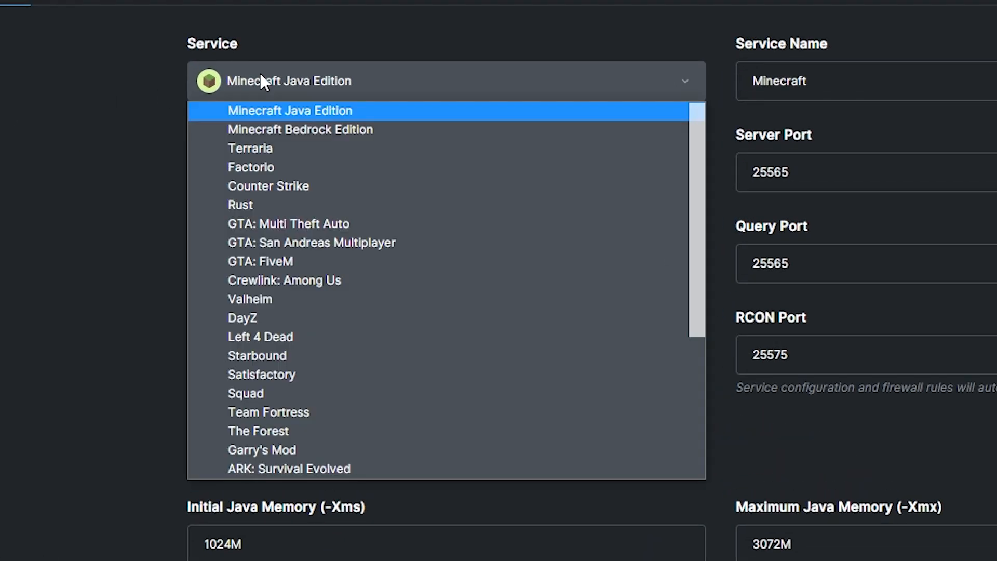
pyautogui.click(249, 148)
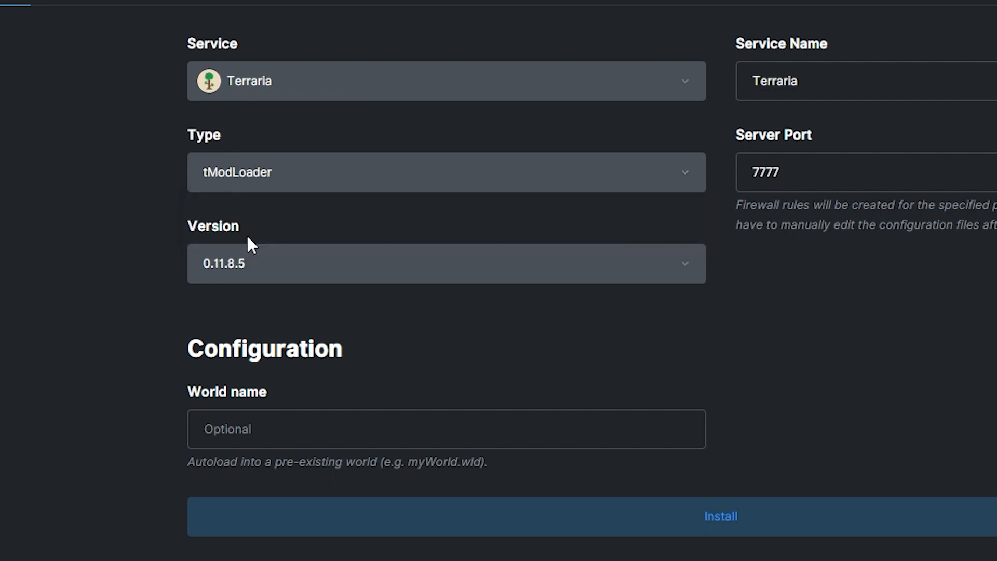
pyautogui.click(444, 259)
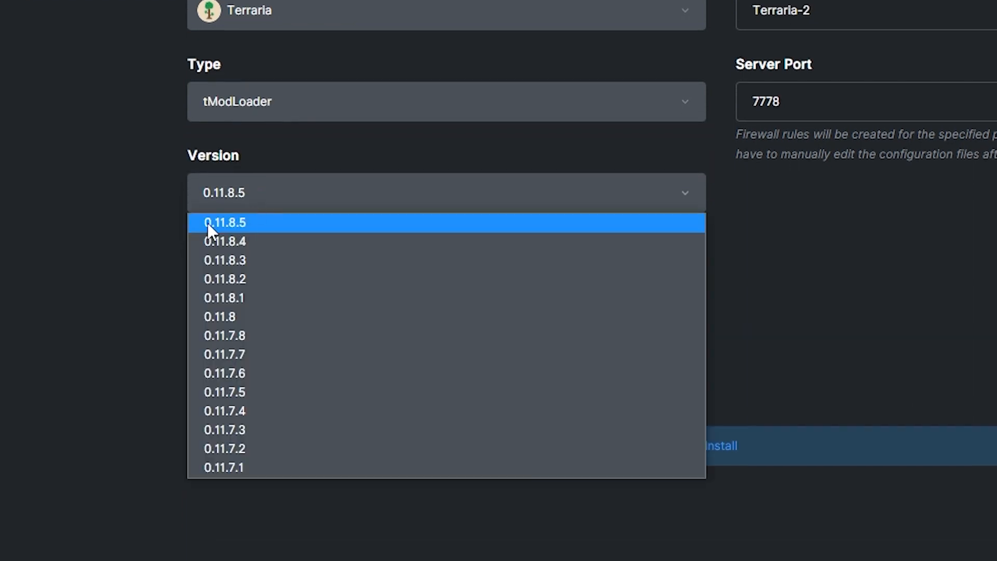
pyautogui.click(225, 222)
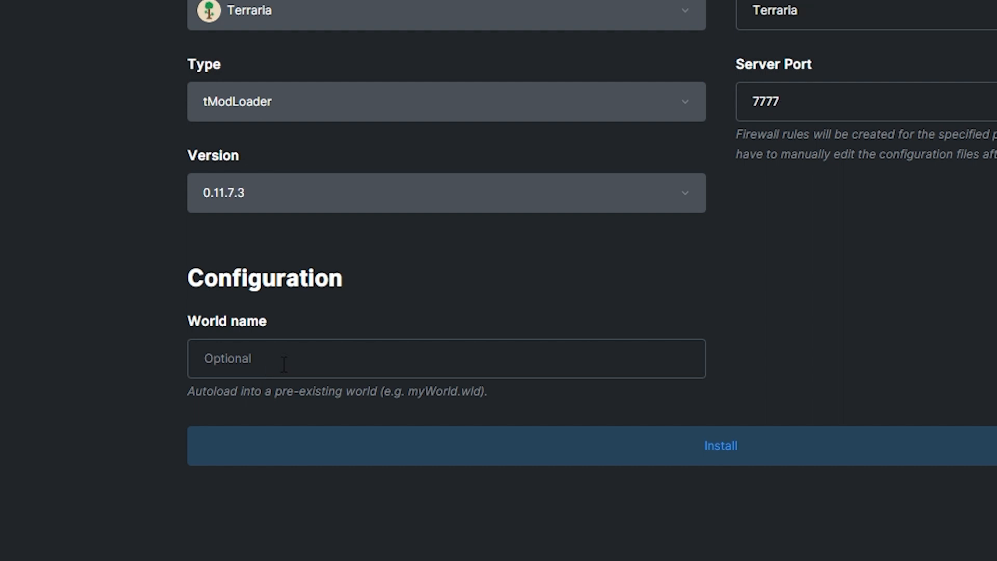
pyautogui.click(720, 444)
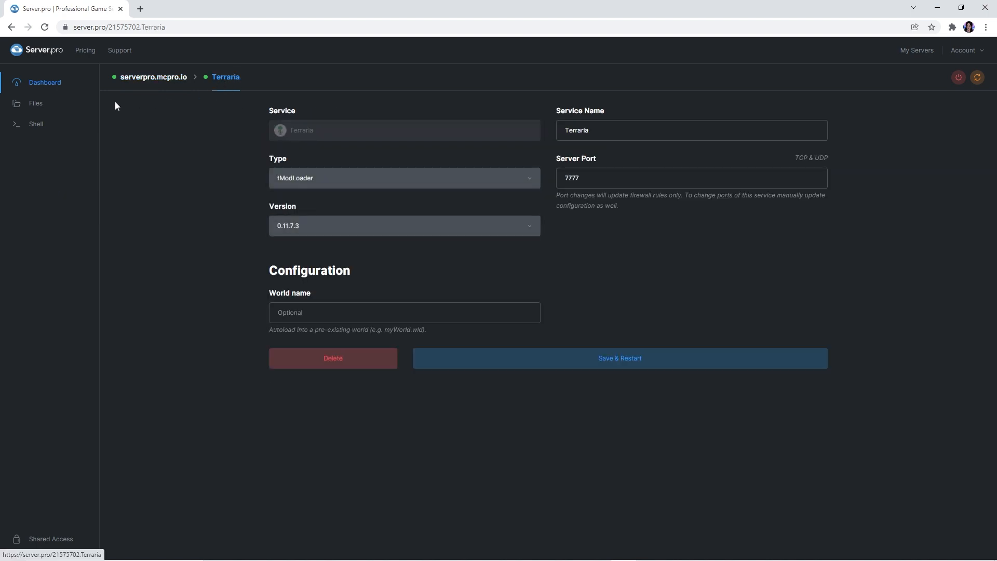
# Show the service's empty mods folder beside the local Mods folder with CalamityMod and enabled.json
pyautogui.click(35, 102)
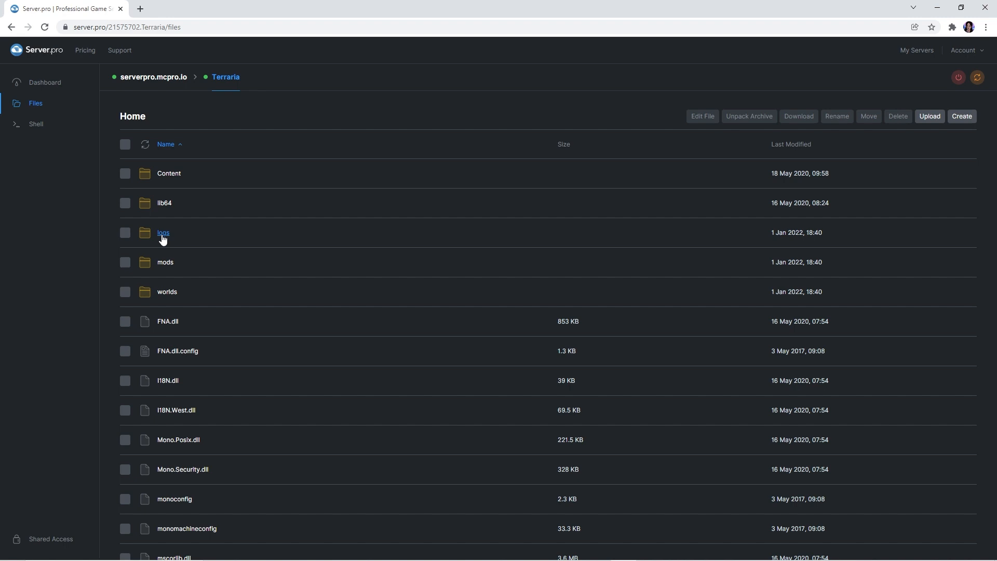
pyautogui.click(165, 262)
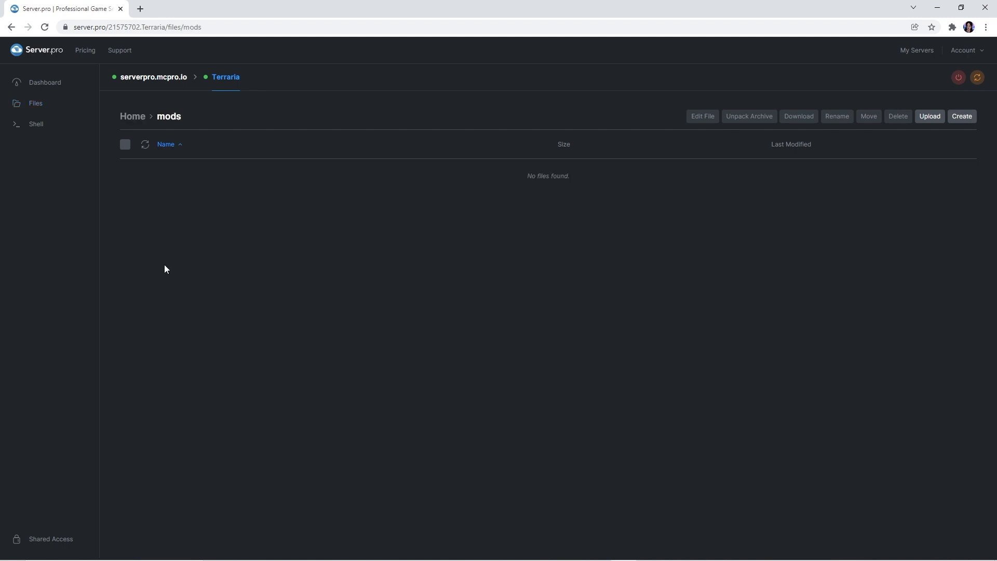
pyautogui.click(930, 116)
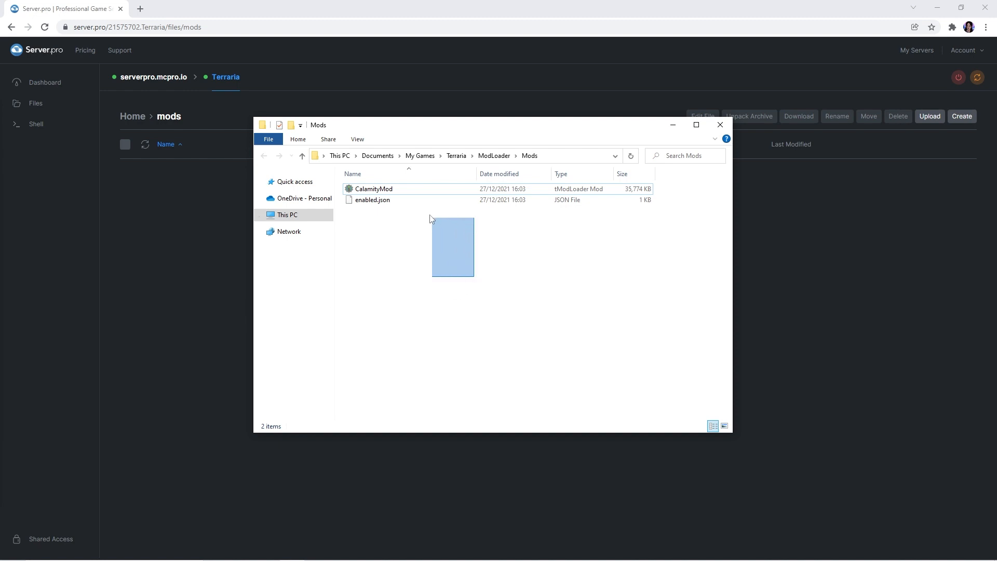
# Drag CalamityMod.tmod and enabled.json into the server's mods folder to upload them
pyautogui.moveTo(452, 248); pyautogui.dragTo(374, 191)
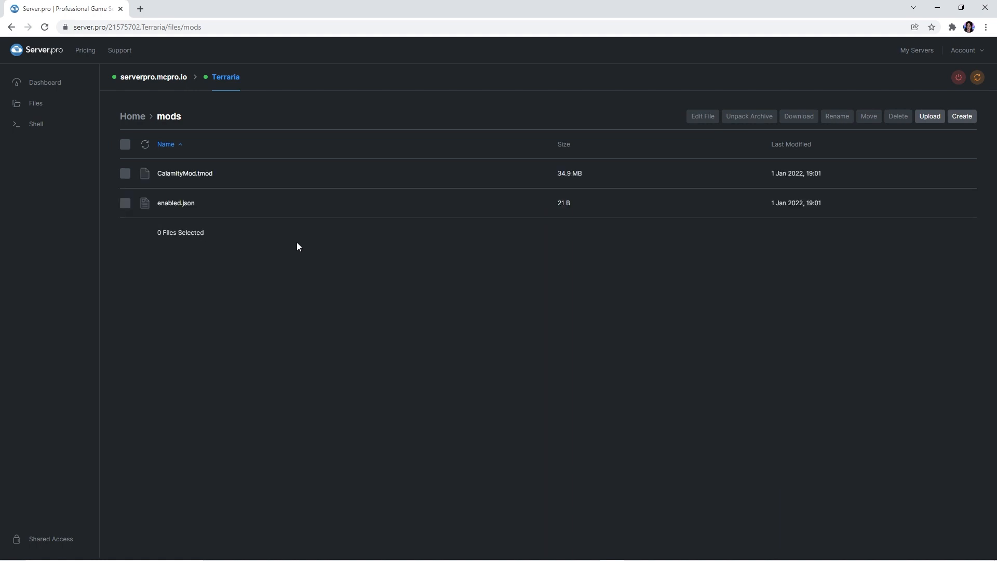
pyautogui.moveTo(976, 77)
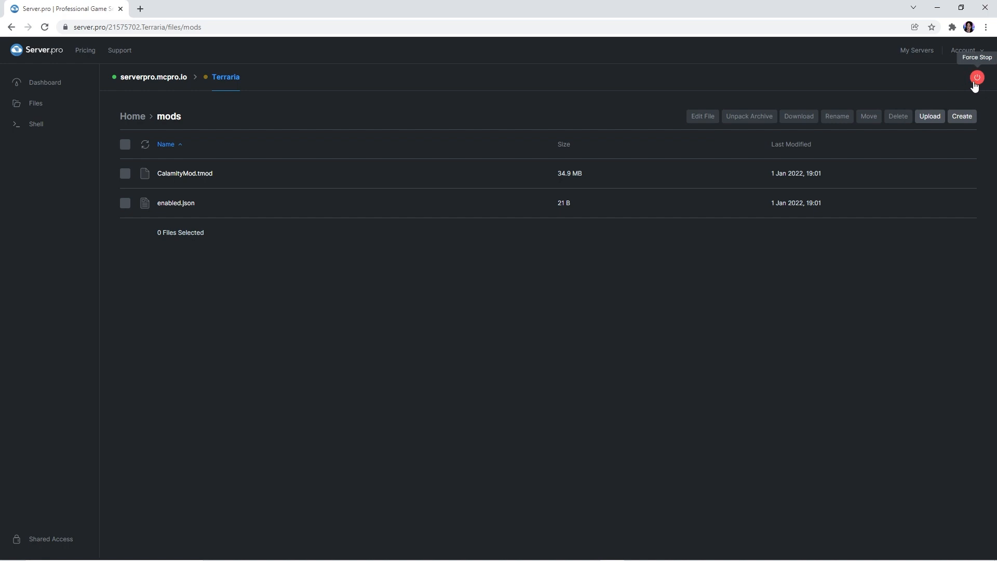
pyautogui.moveTo(978, 77)
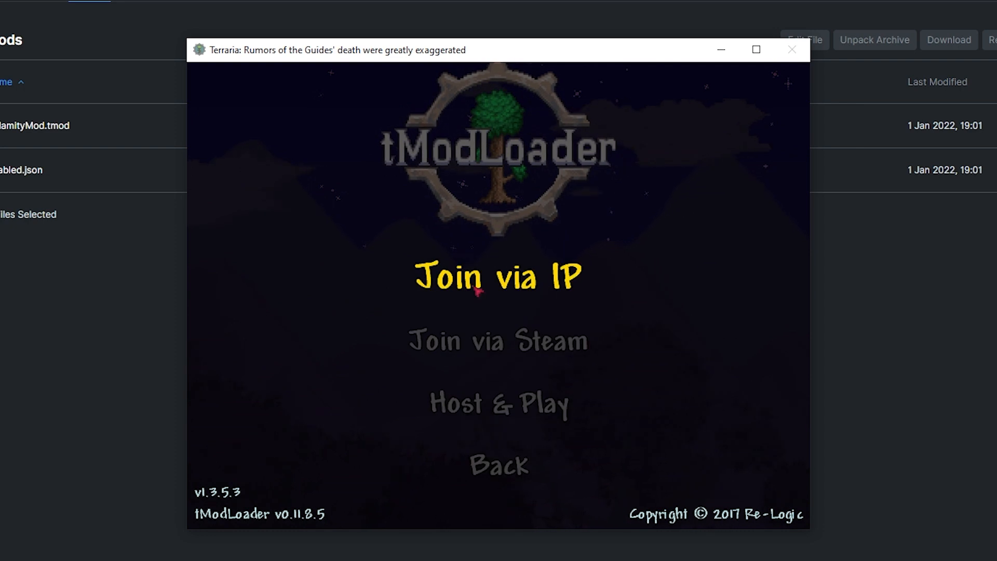
# Join via IP using the dashboard address 51.77.125.116
pyautogui.click(477, 292)
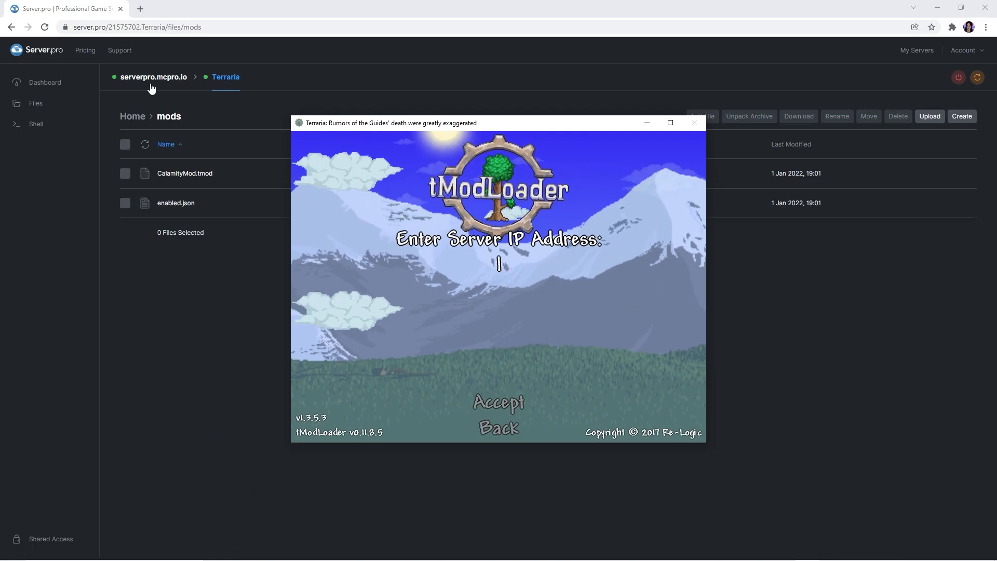
pyautogui.click(44, 82)
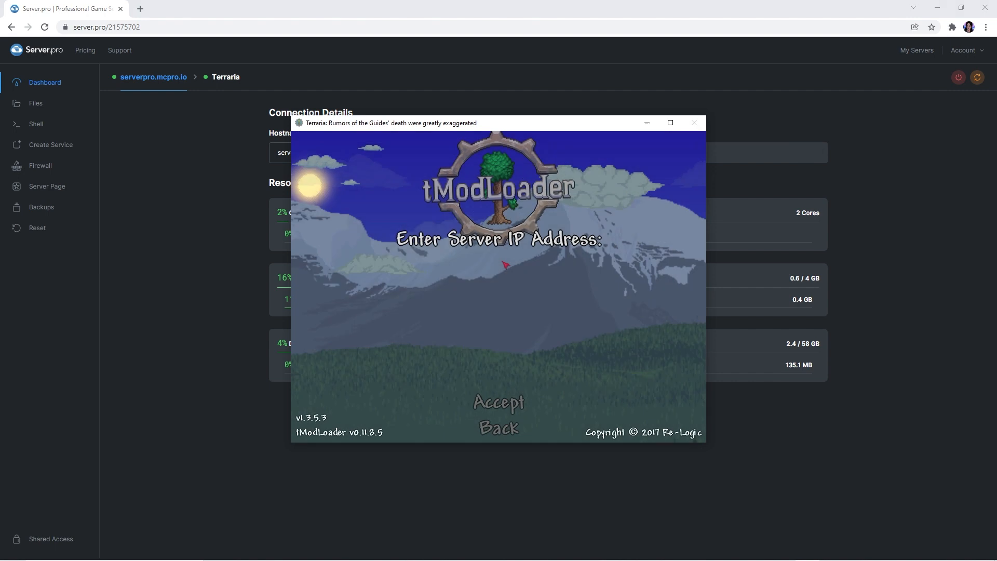
pyautogui.write('51.77.125.116')
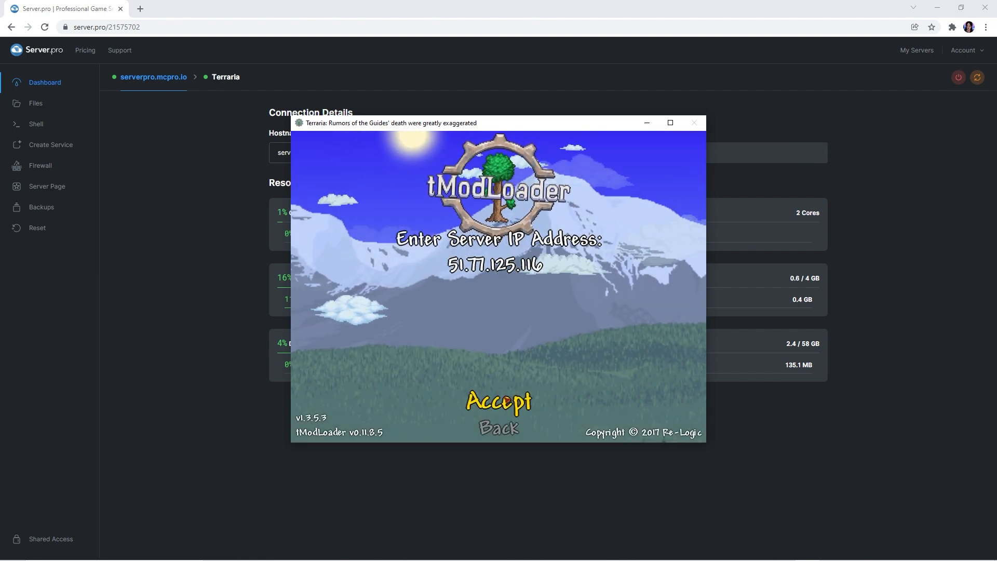
pyautogui.click(499, 403)
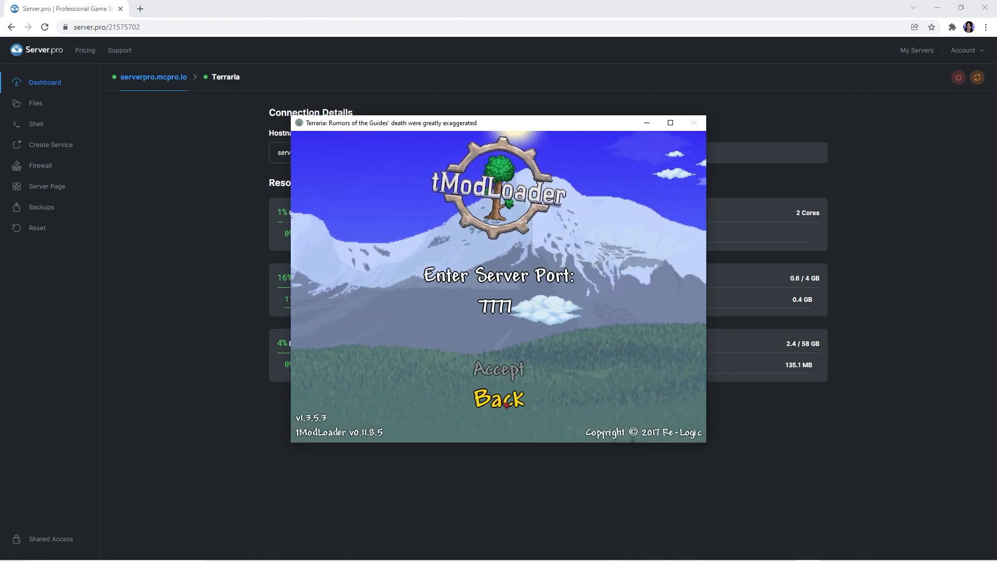
# Check the service's port in Server.pro and connect on port 7777
pyautogui.click(694, 123)
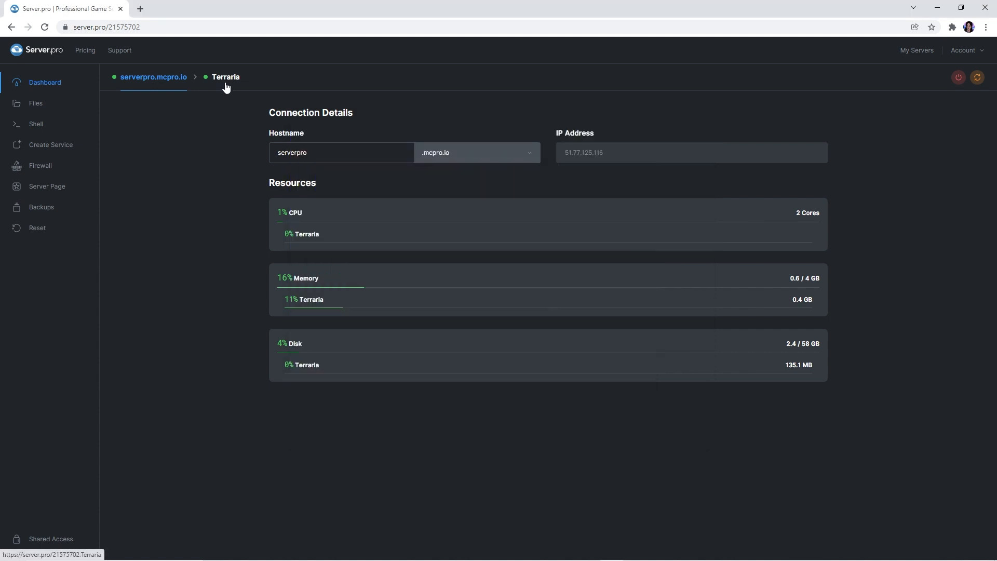
pyautogui.click(226, 77)
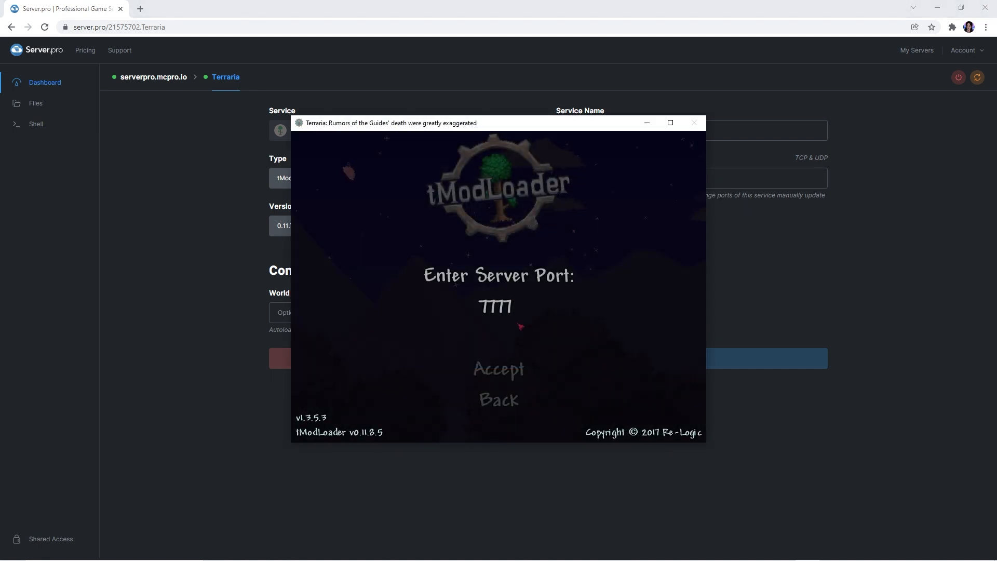
pyautogui.click(498, 370)
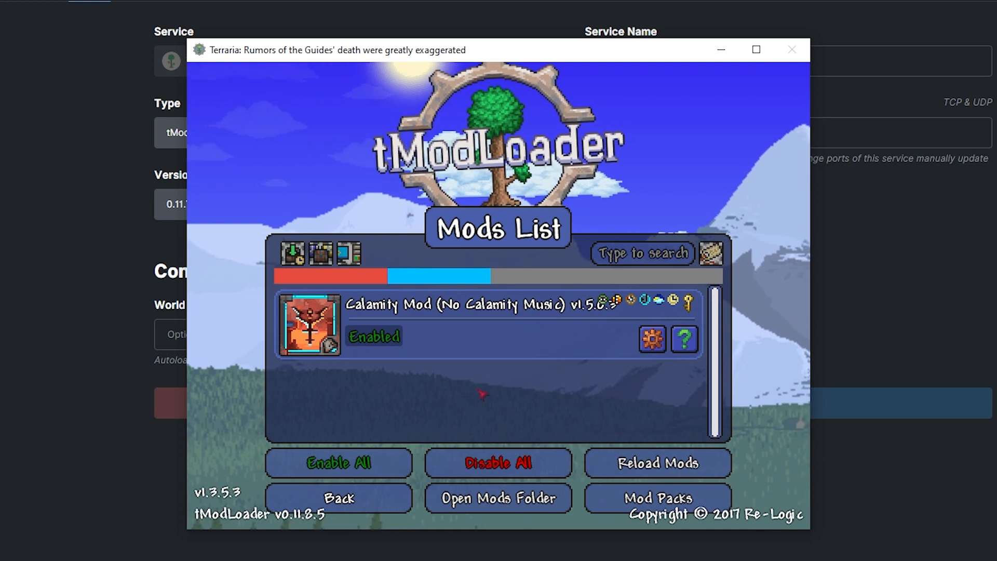
pyautogui.moveTo(389, 351)
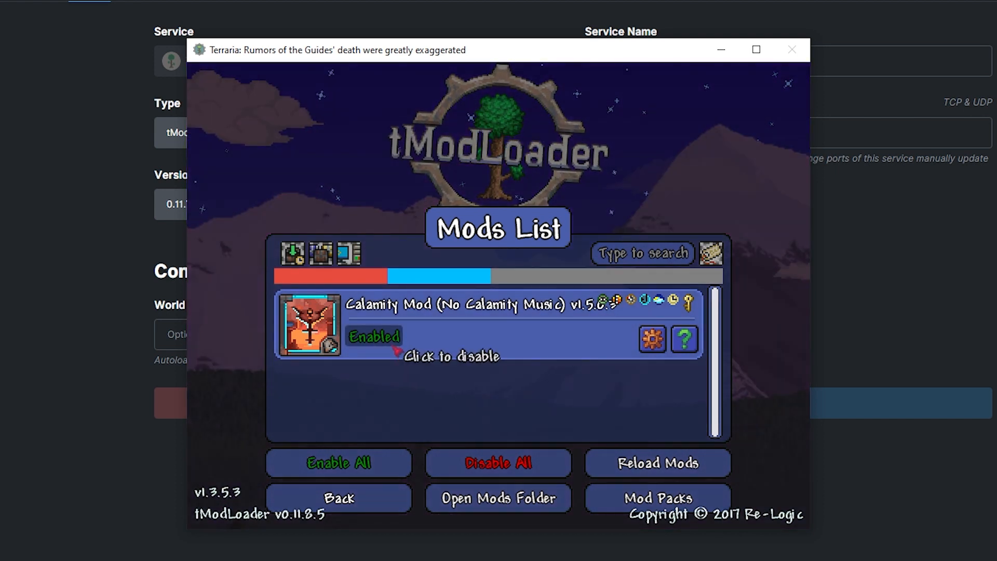
# Toggle Calamity Mod to Disabled in the Mods List, prompting a reload
pyautogui.click(375, 337)
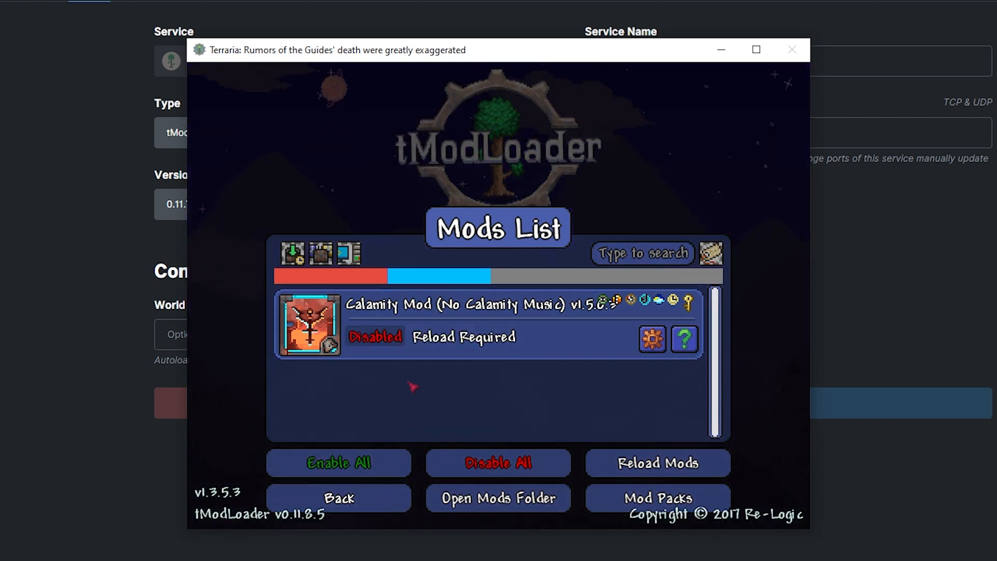